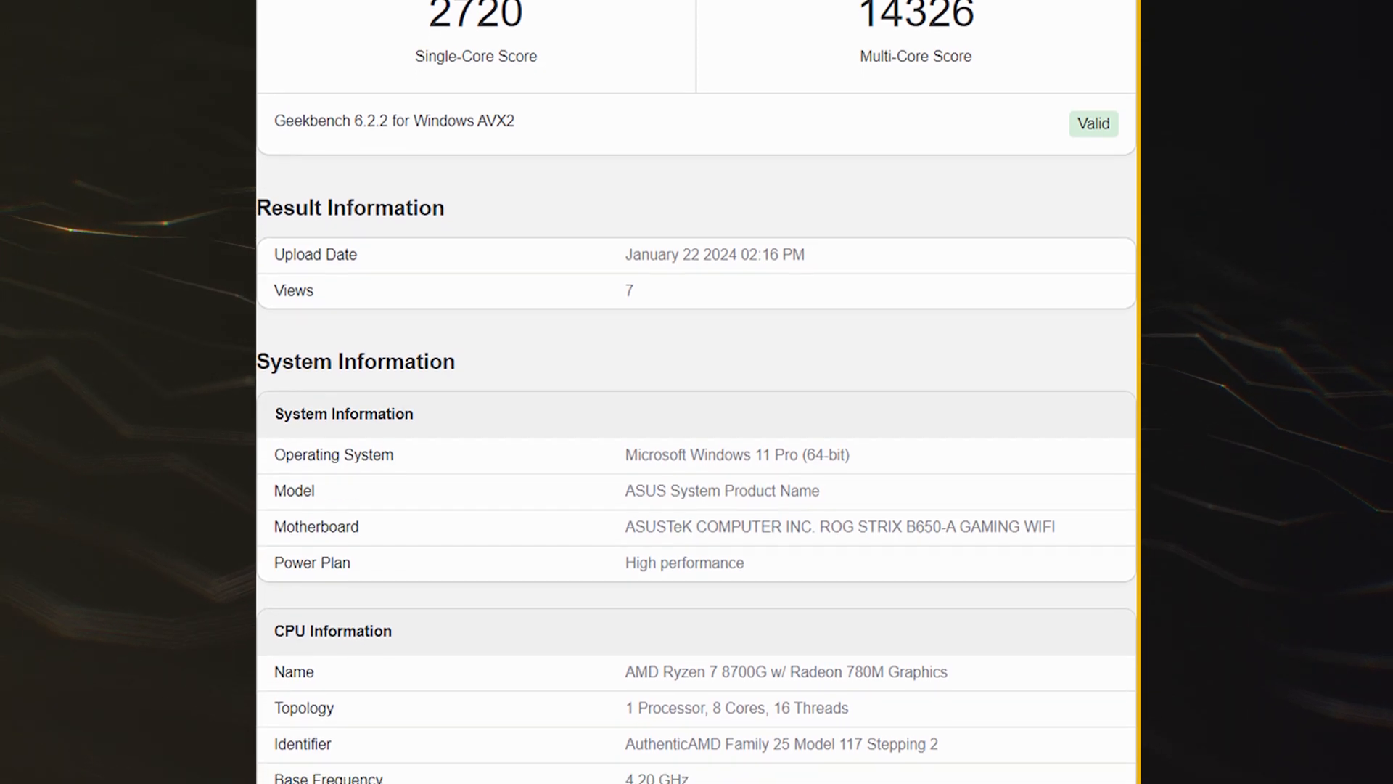
scroll(down, 3)
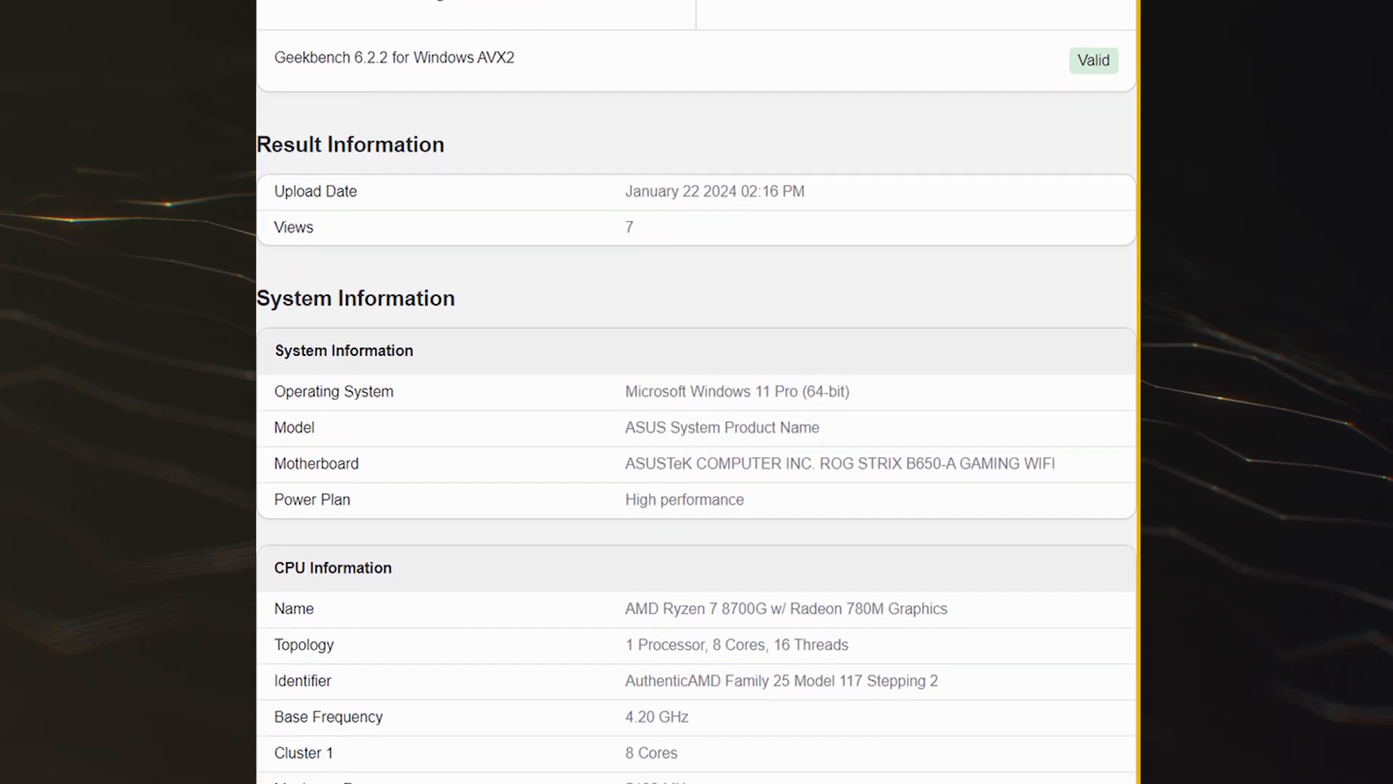
scroll(down, 3)
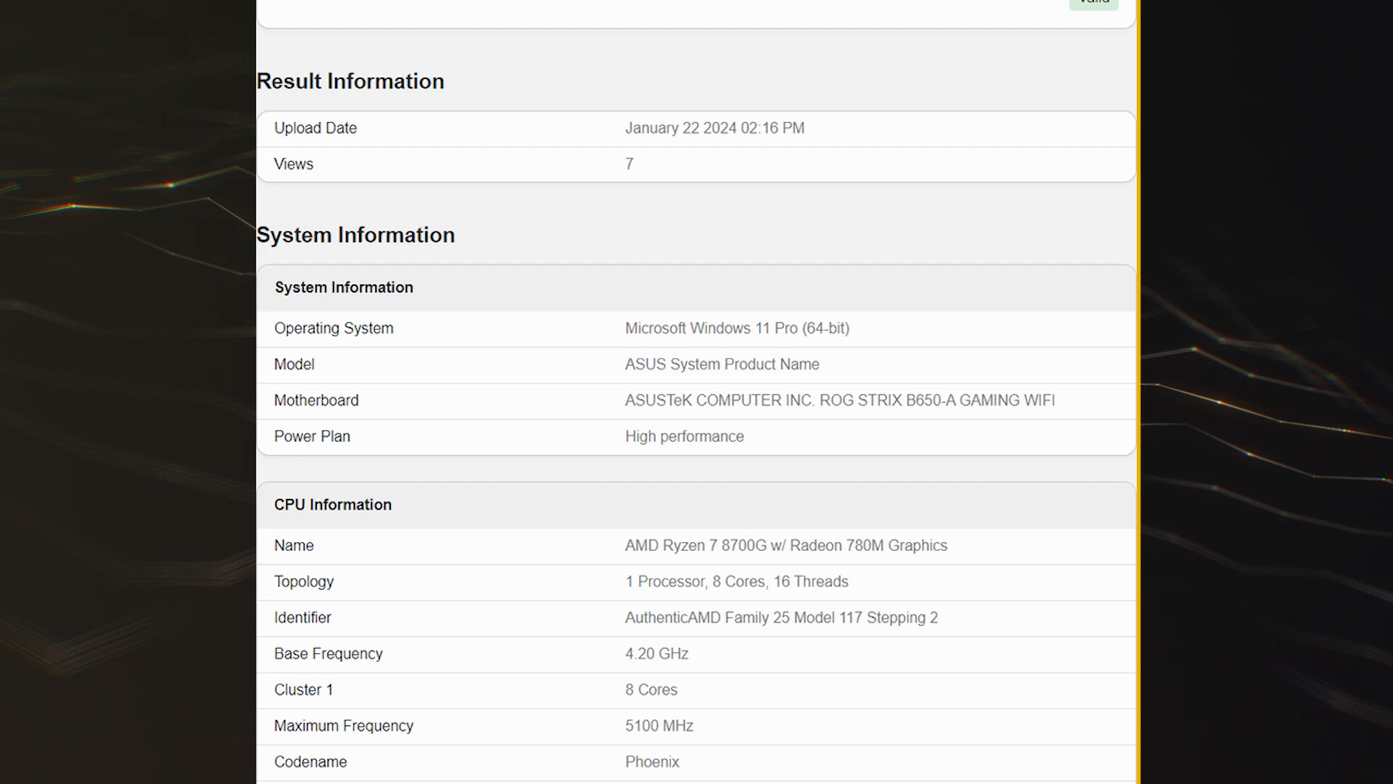
scroll(down, 3)
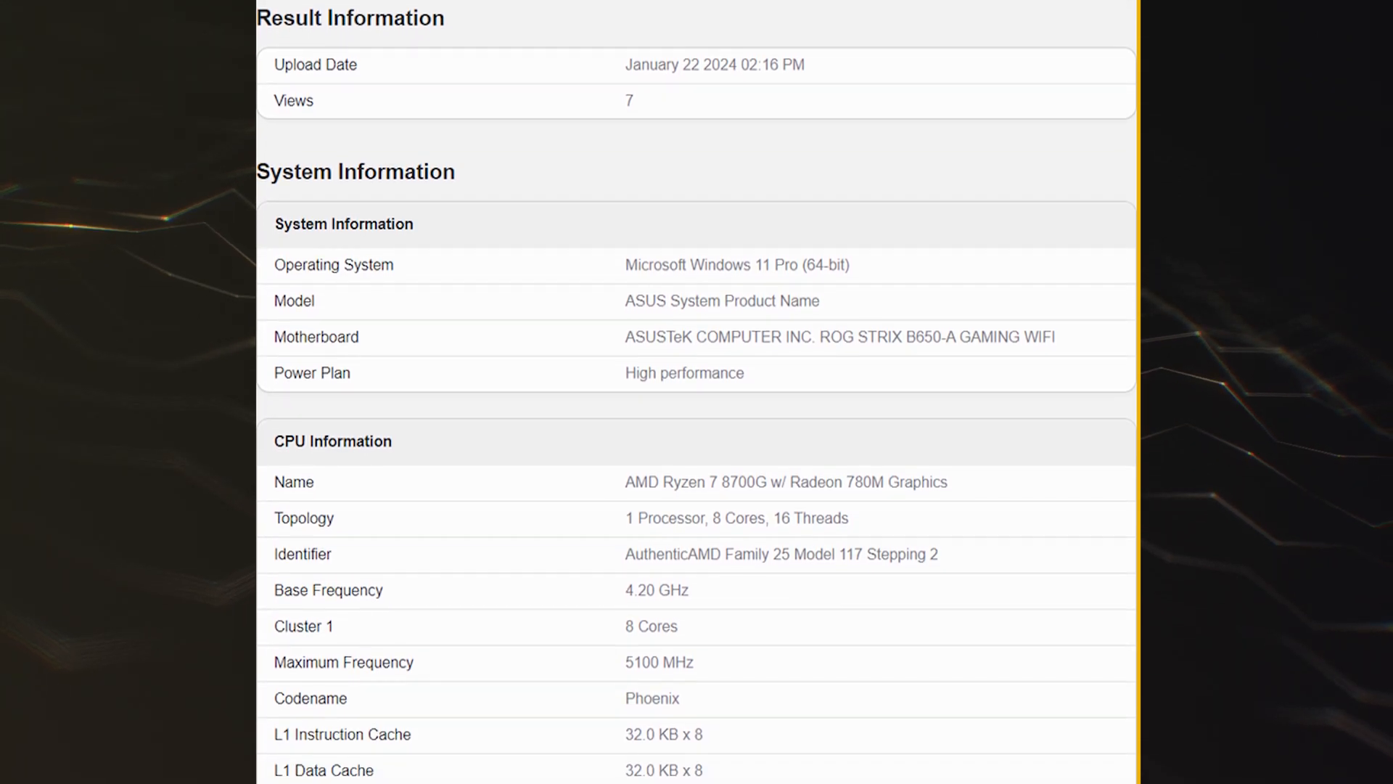
scroll(down, 3)
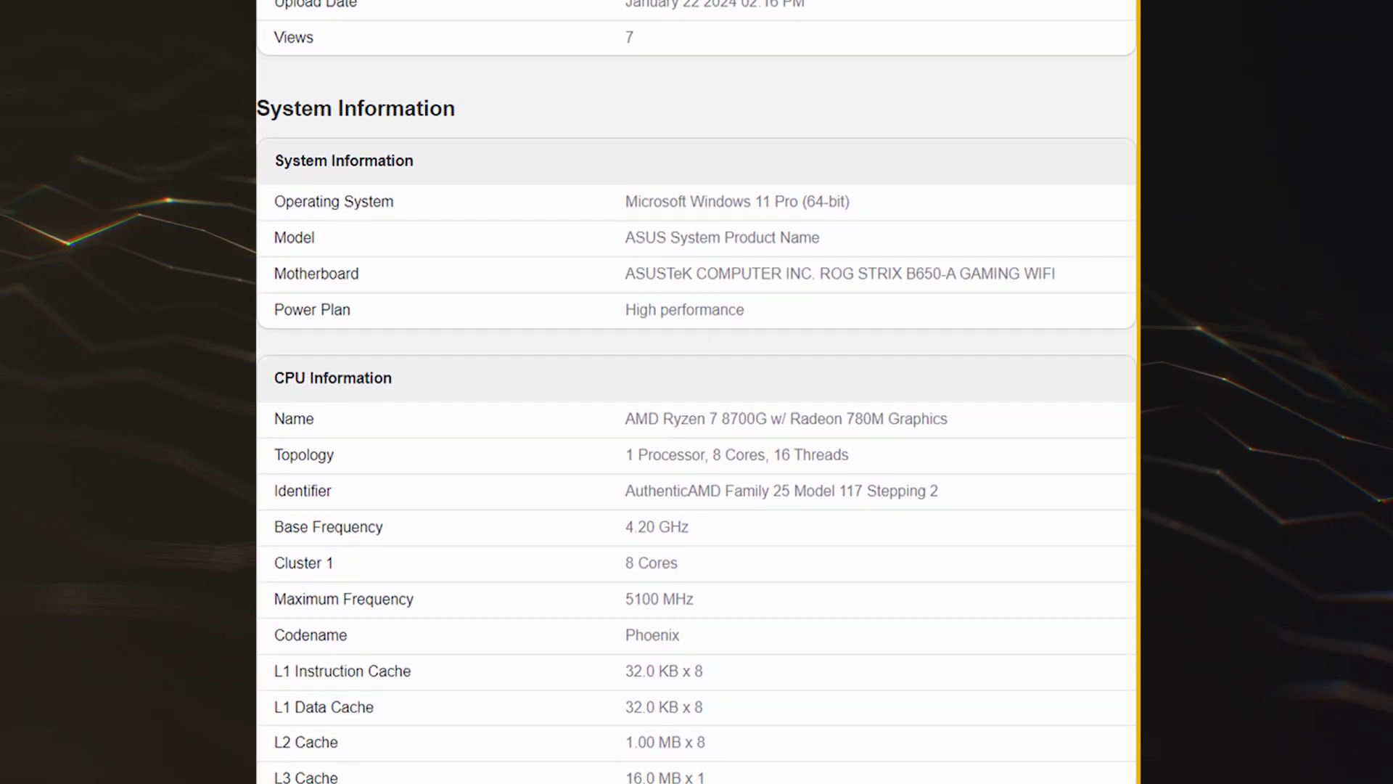
scroll(down, 3)
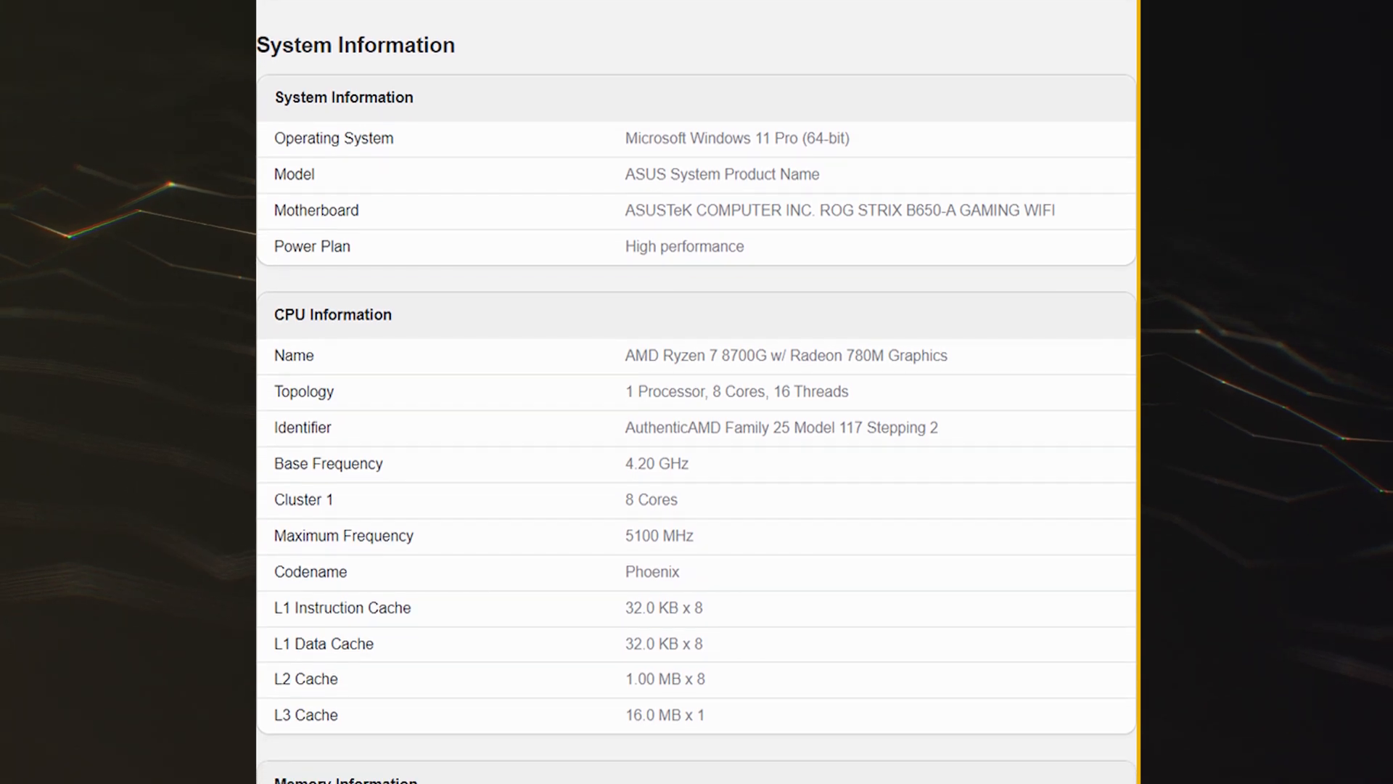
scroll(down, 3)
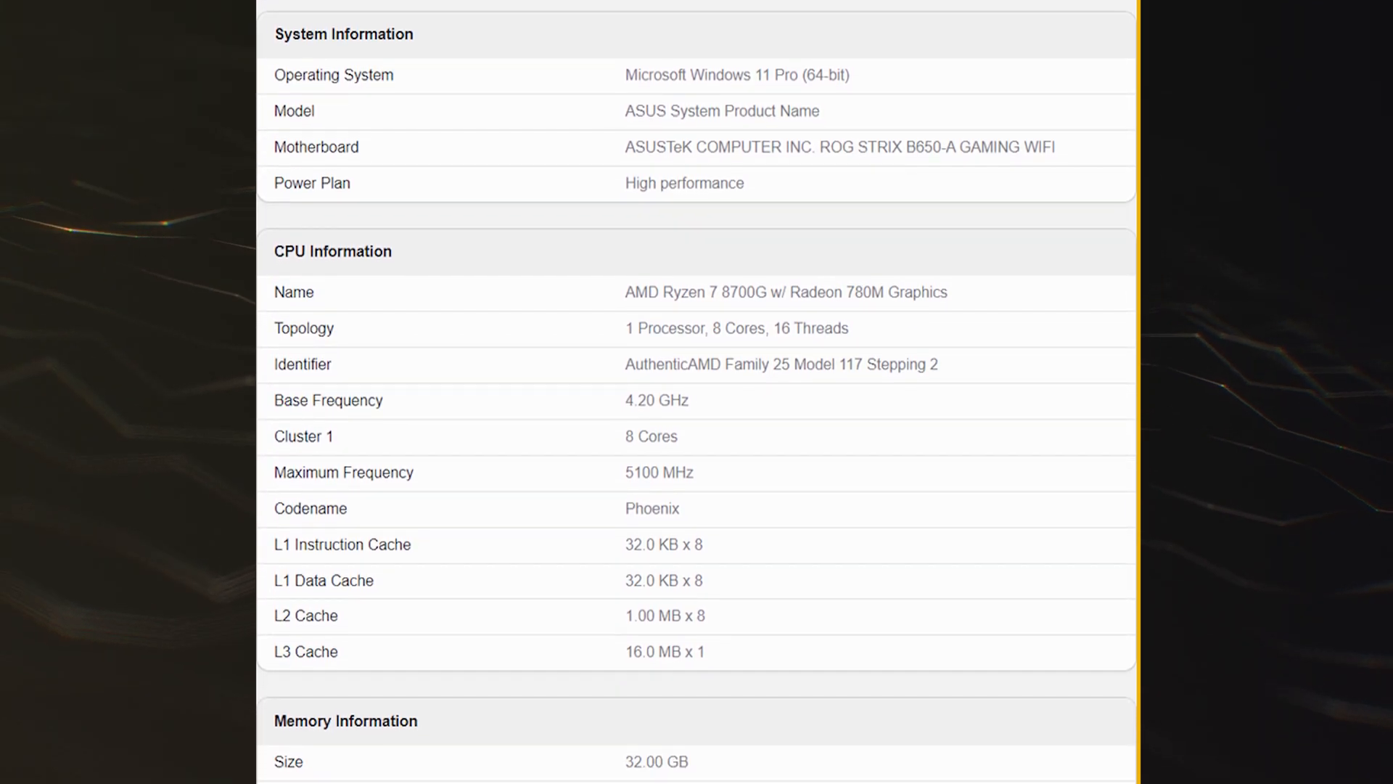
scroll(down, 3)
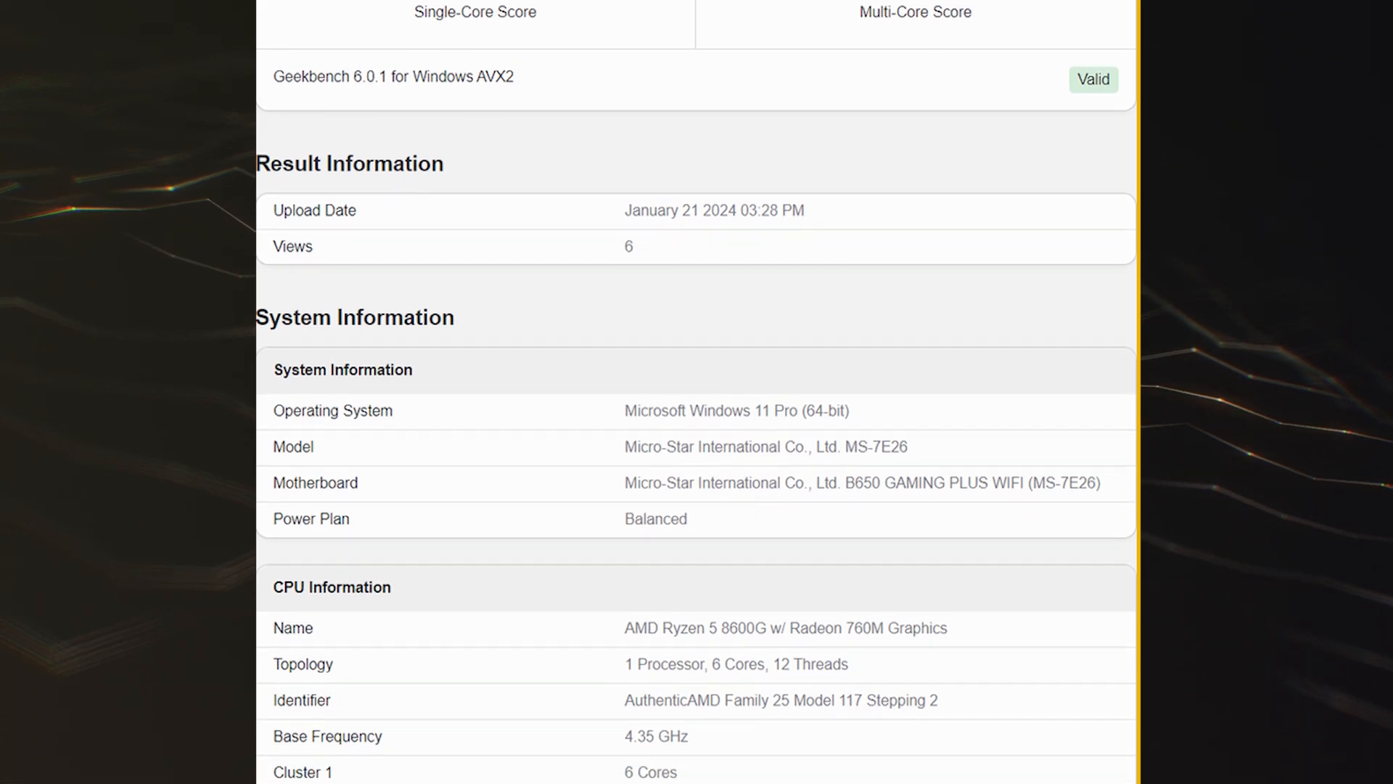
scroll(down, 3)
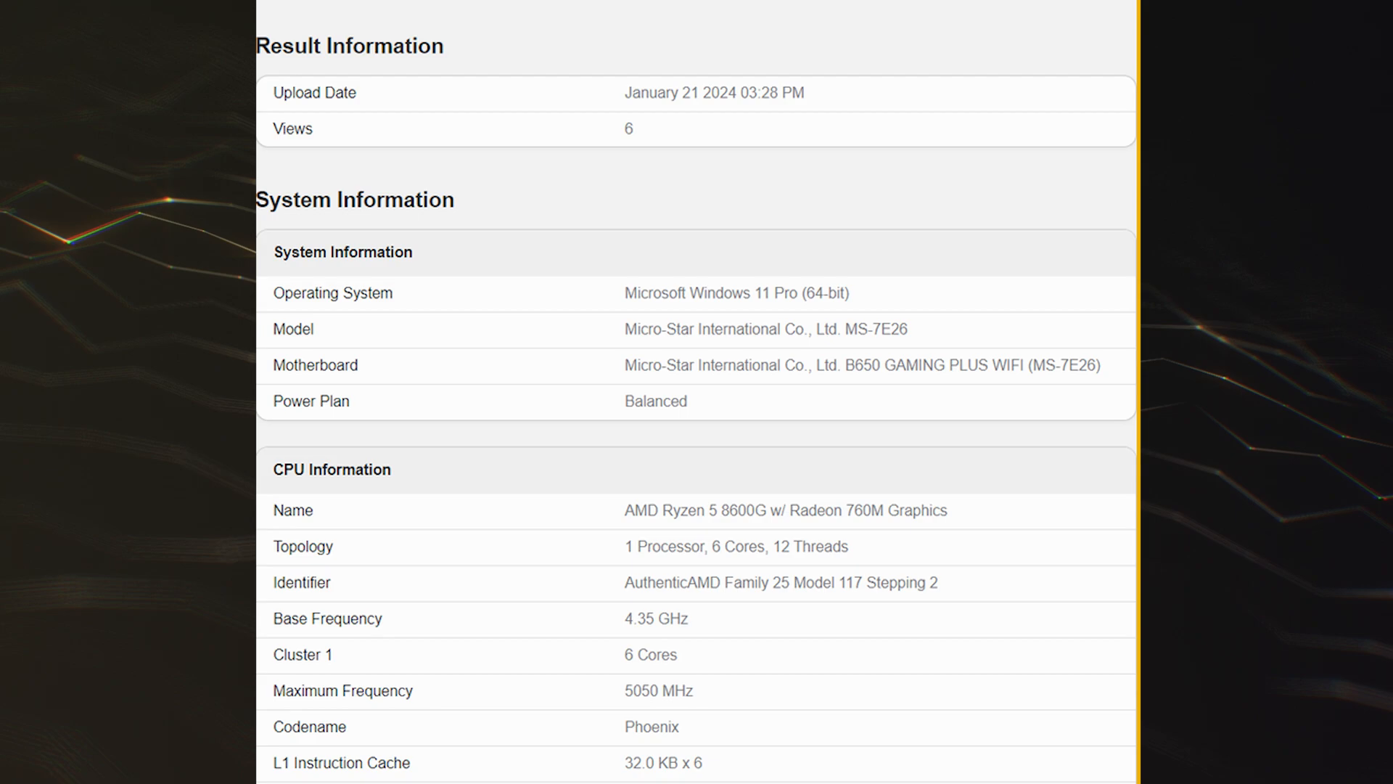
scroll(down, 3)
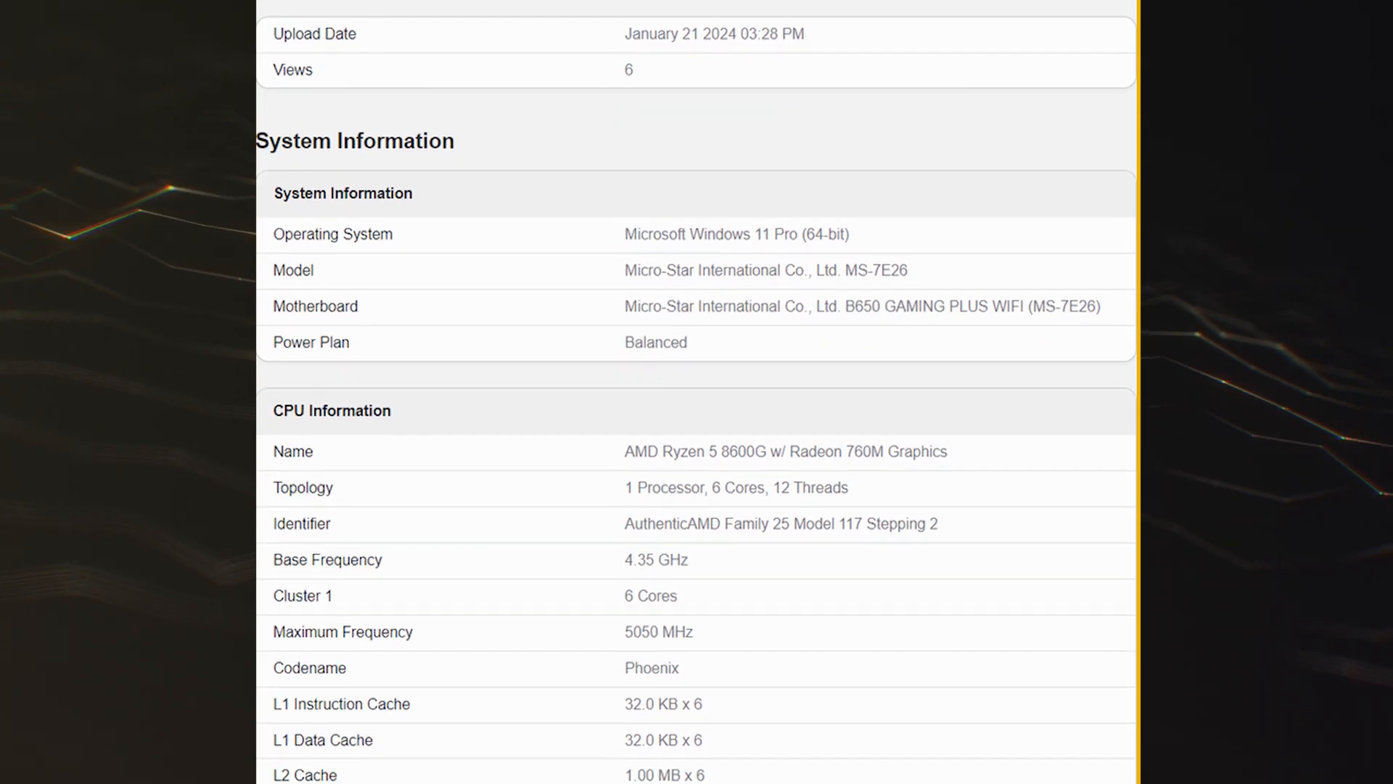
scroll(down, 3)
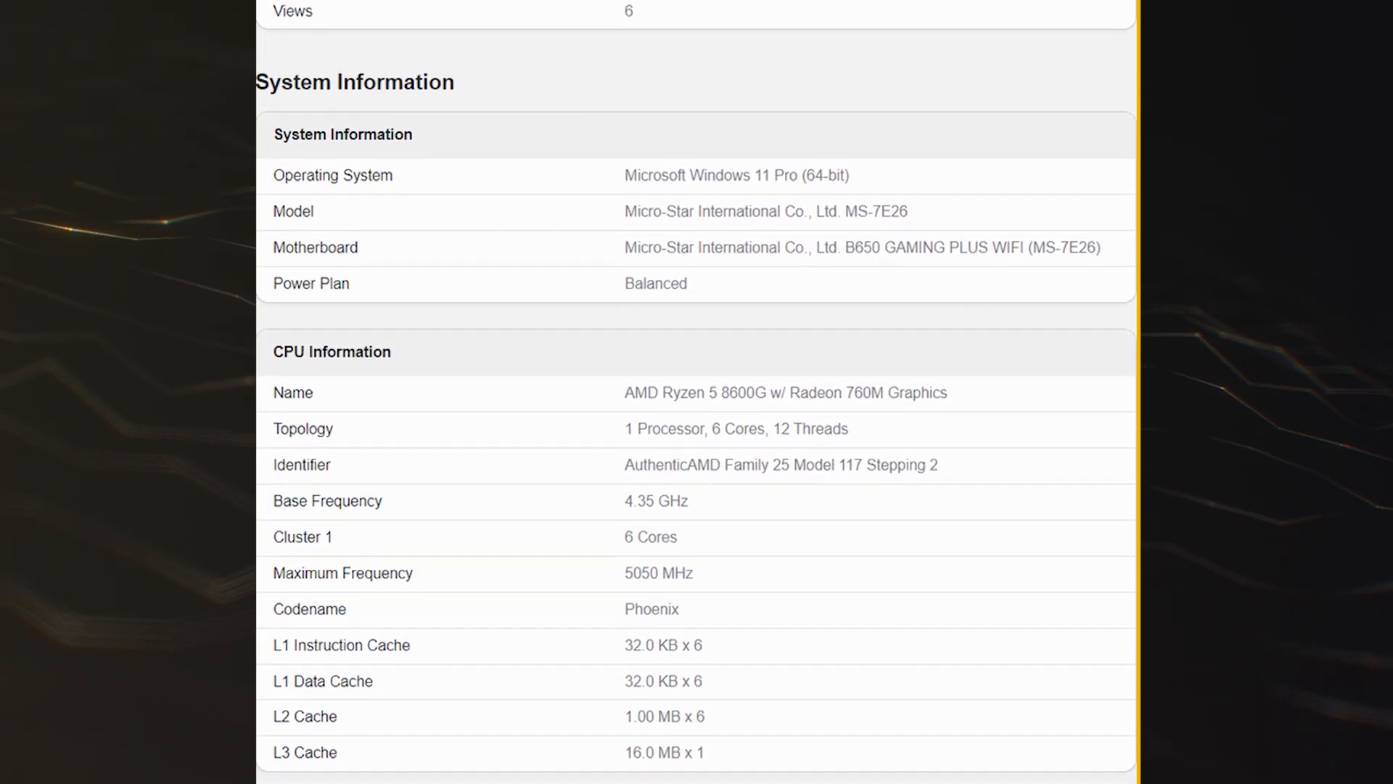
scroll(down, 3)
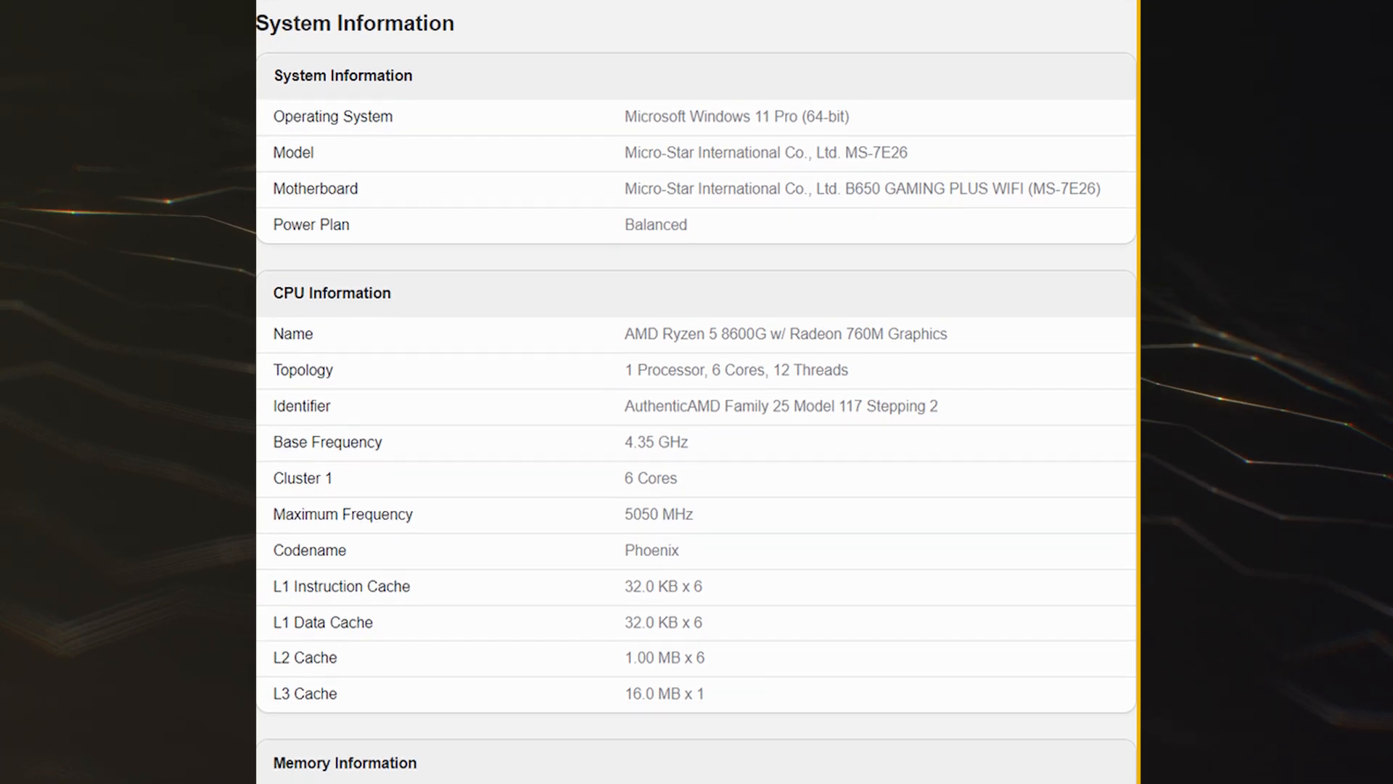
scroll(down, 3)
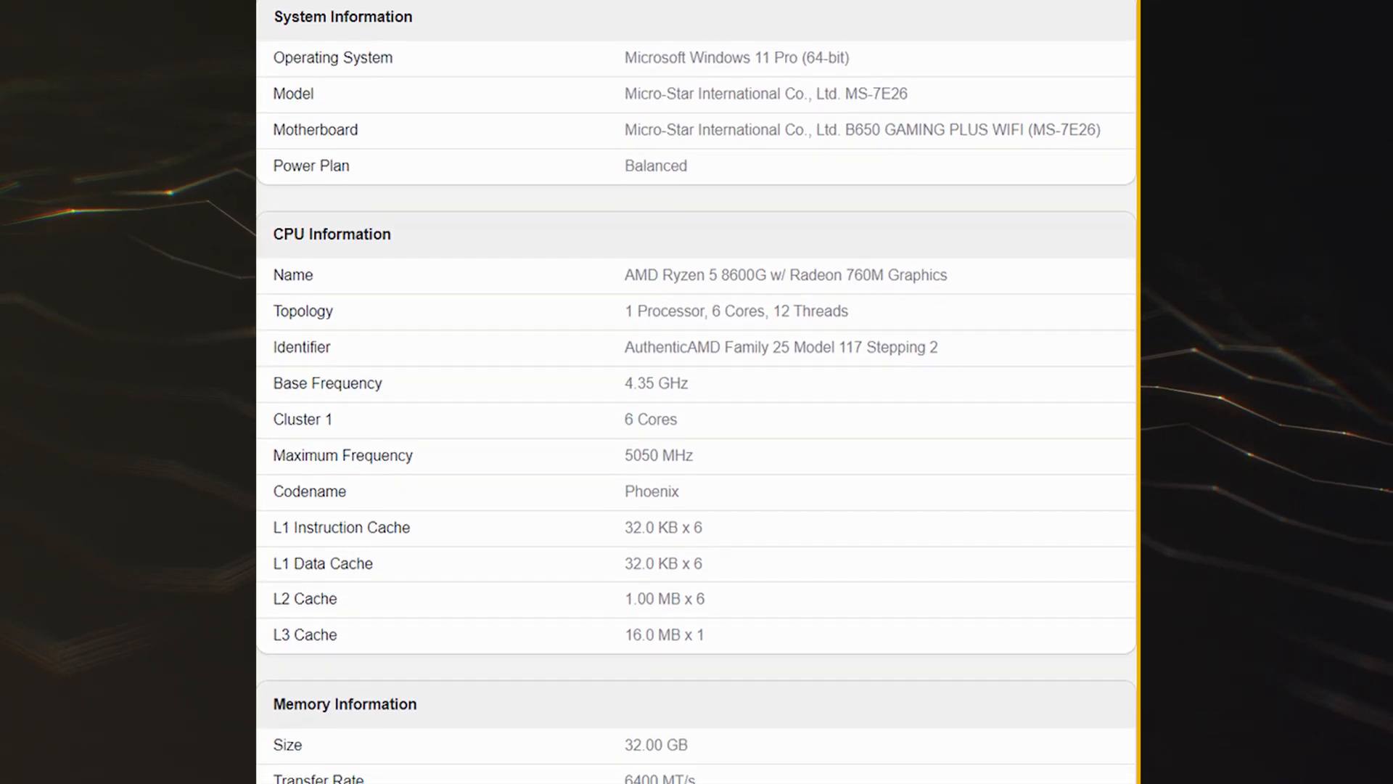
scroll(down, 3)
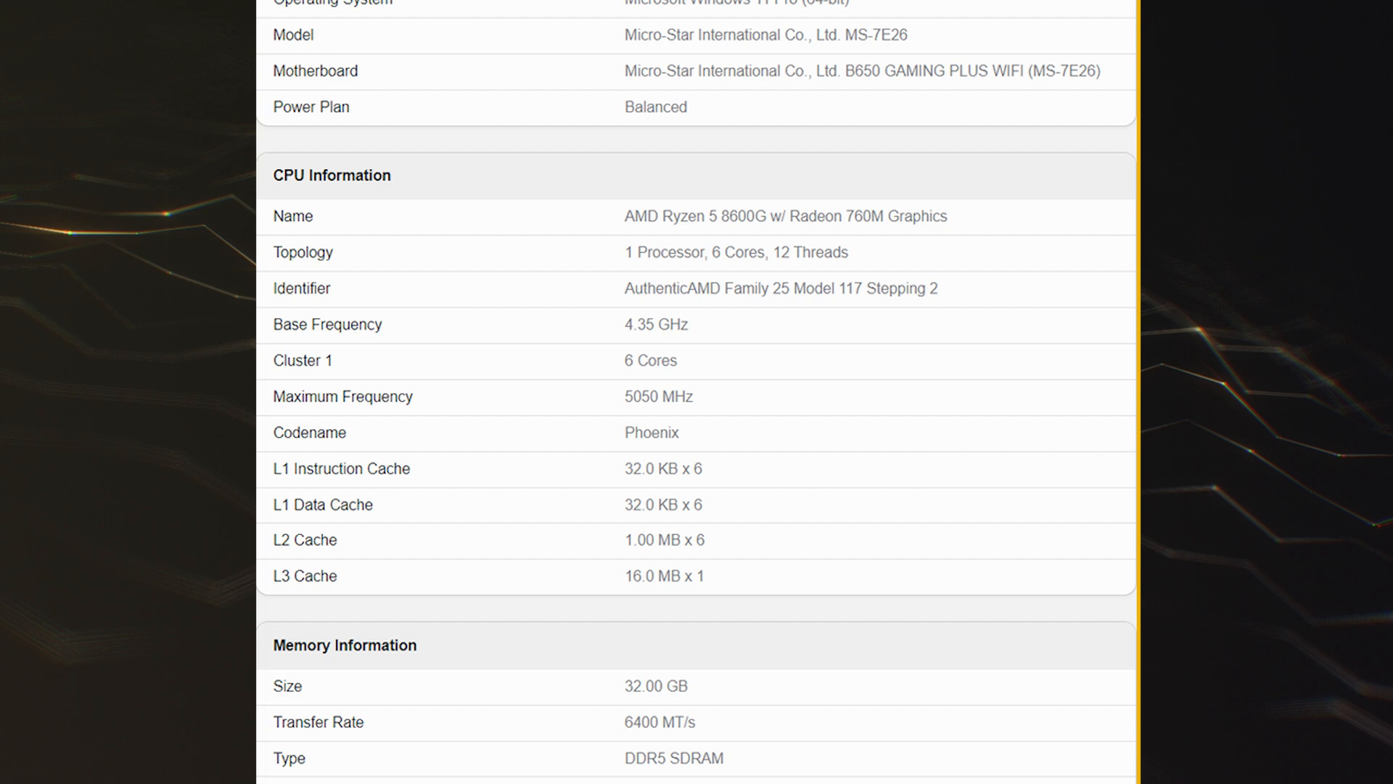